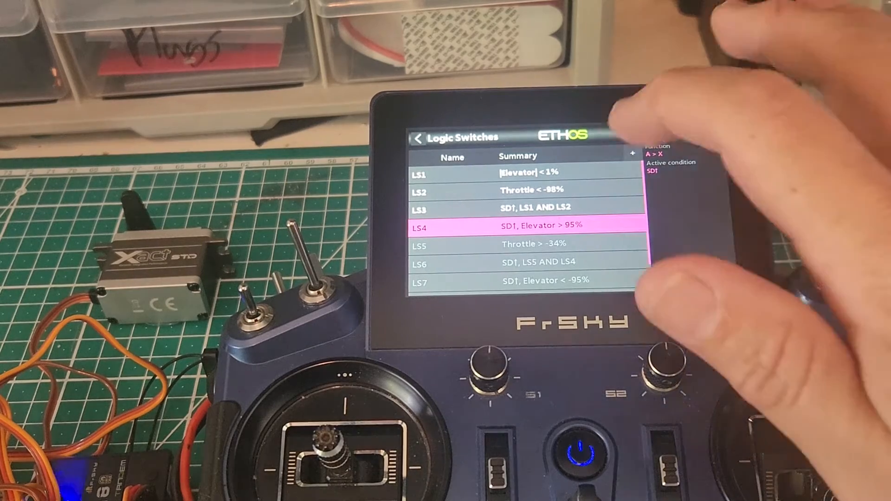
- Review LS1: |A|<X on Elevator, value 1%, active Always On, then leave its settings
{"action": "left_click", "coordinate": [443, 173]}
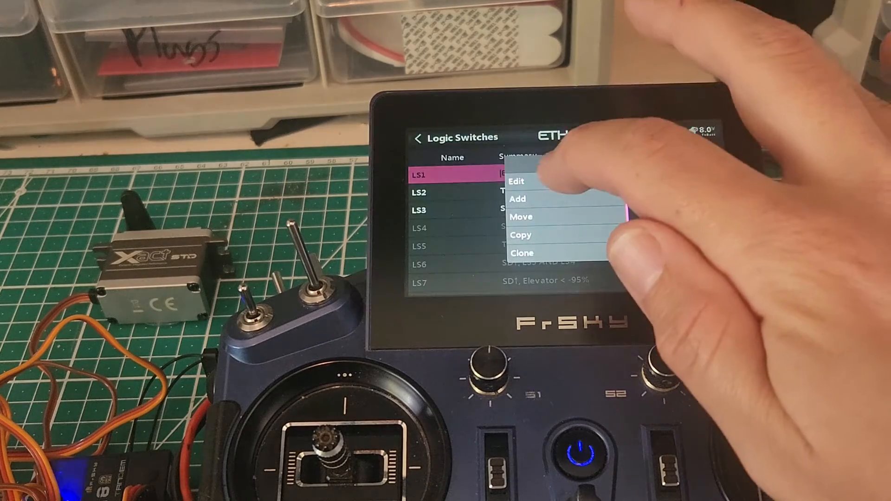
{"action": "left_click", "coordinate": [515, 181]}
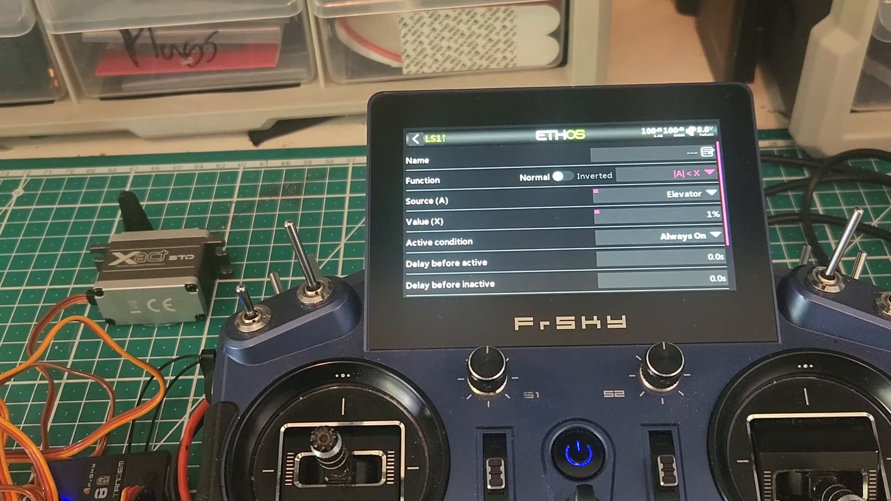
{"action": "left_click", "coordinate": [685, 194]}
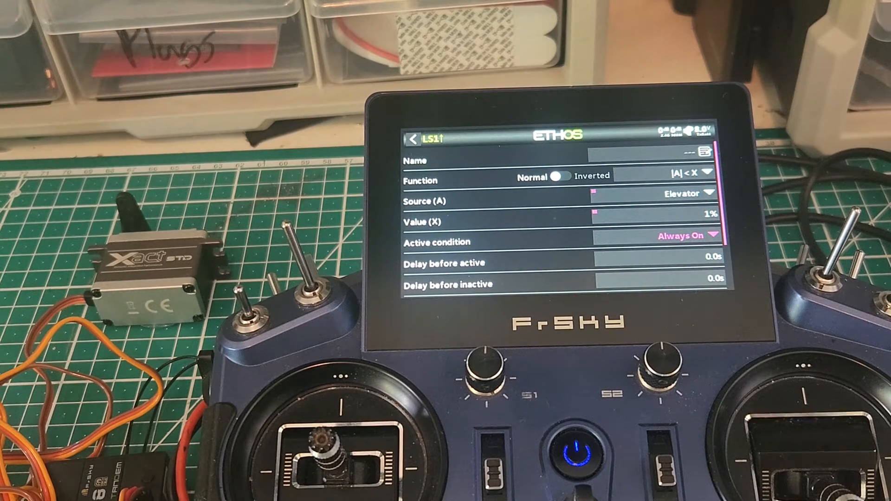
{"action": "left_click", "coordinate": [414, 141]}
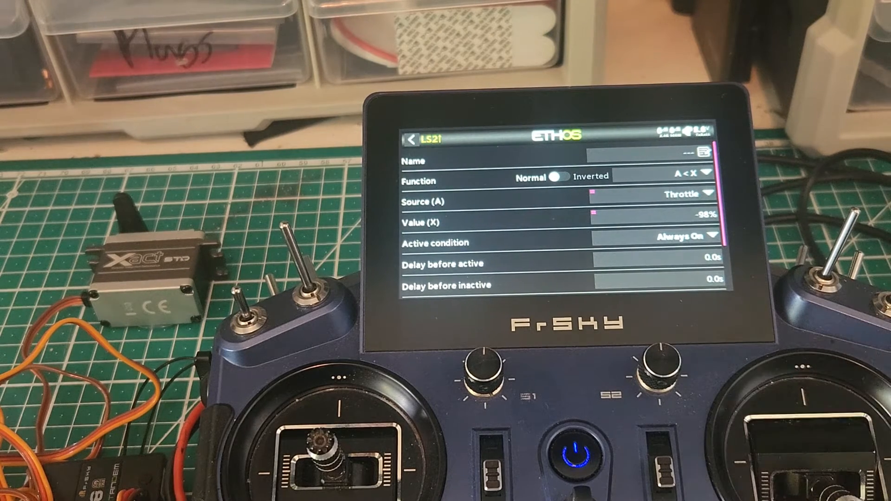
- Check LS2's A<X Throttle -98% with zero delays and return to the list
{"action": "left_click", "coordinate": [686, 171]}
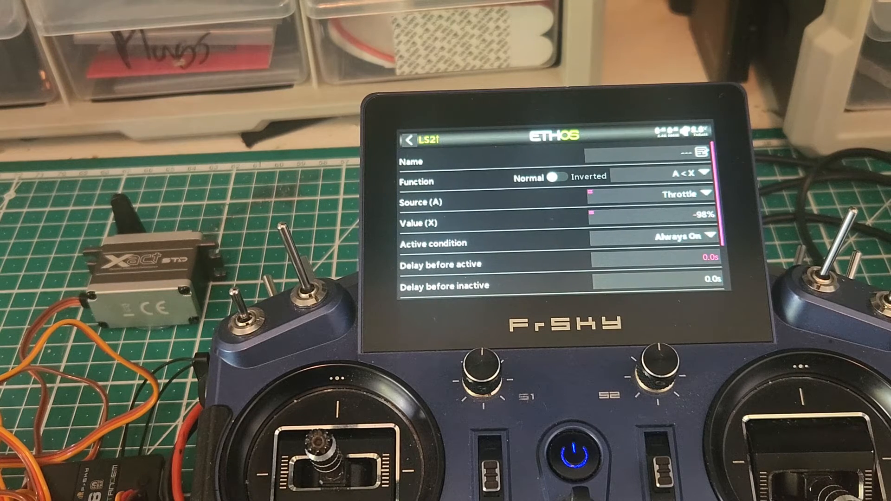
{"action": "left_click", "coordinate": [679, 236]}
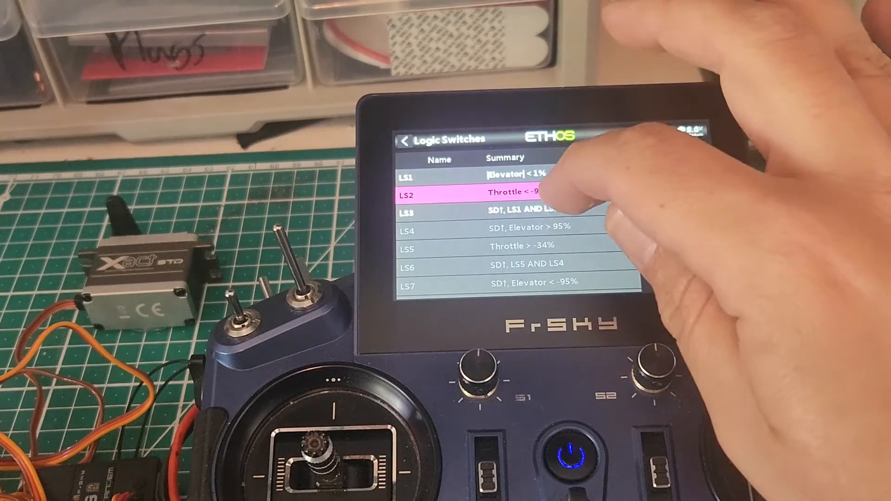
{"action": "left_click", "coordinate": [421, 212]}
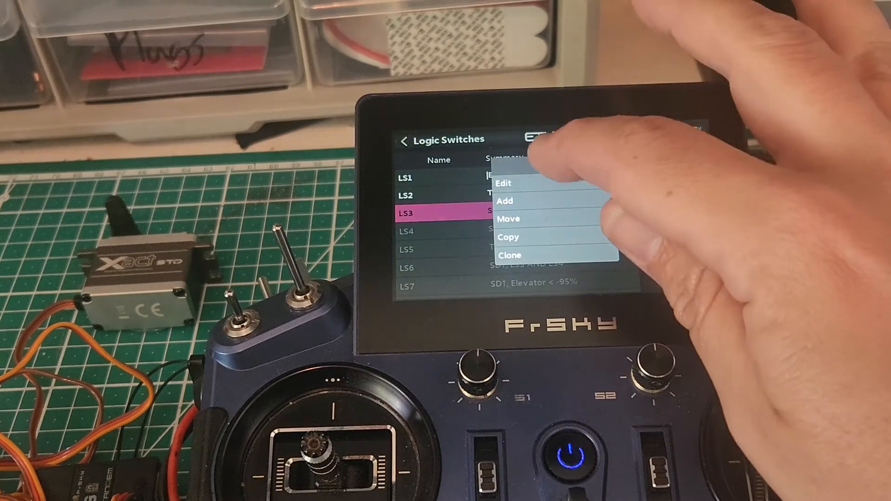
{"action": "left_click", "coordinate": [504, 183]}
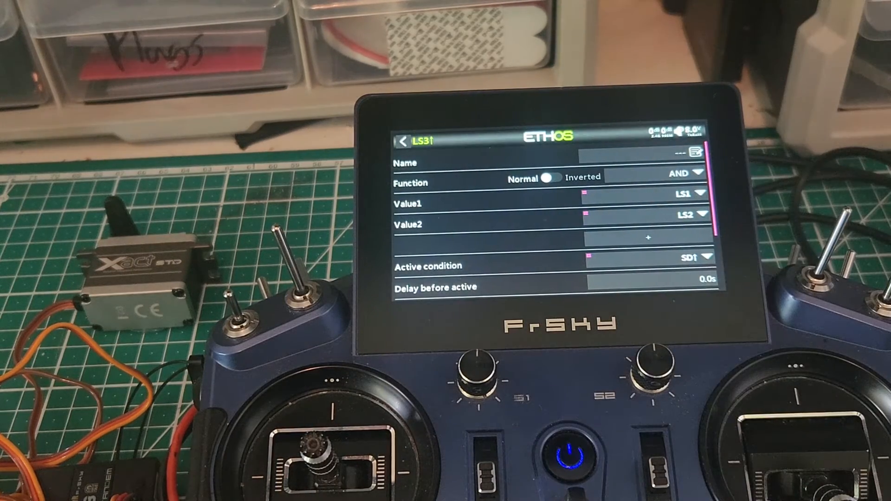
{"action": "left_click", "coordinate": [551, 178]}
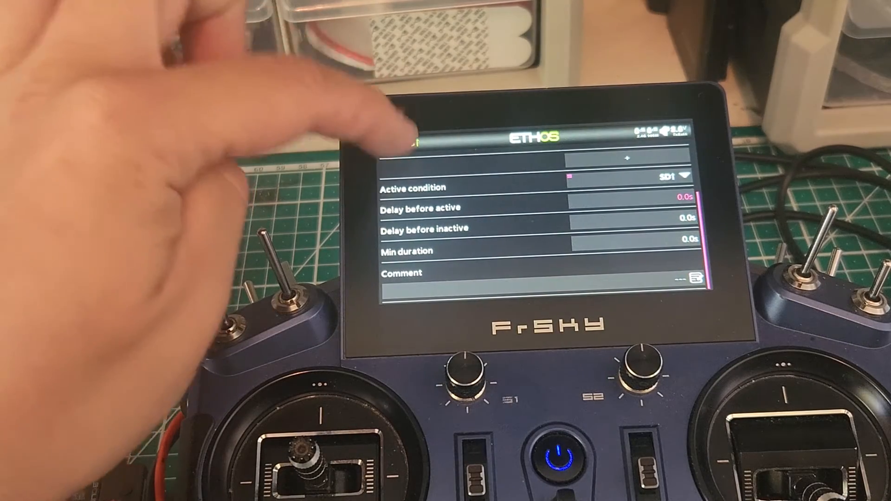
{"action": "left_click", "coordinate": [390, 142]}
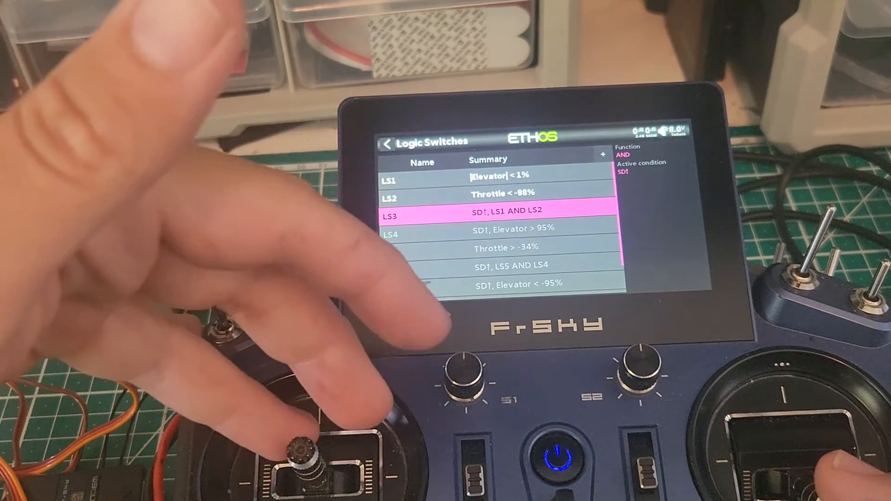
- Set LS3's active condition to switch position SD↑ and return to the list
{"action": "scroll", "scroll_direction": "down", "scroll_amount": 3}
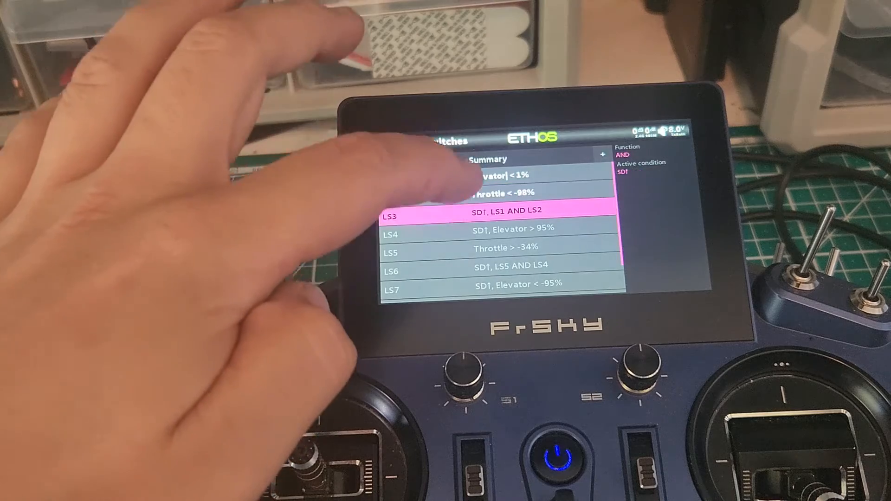
{"action": "left_click", "coordinate": [495, 217]}
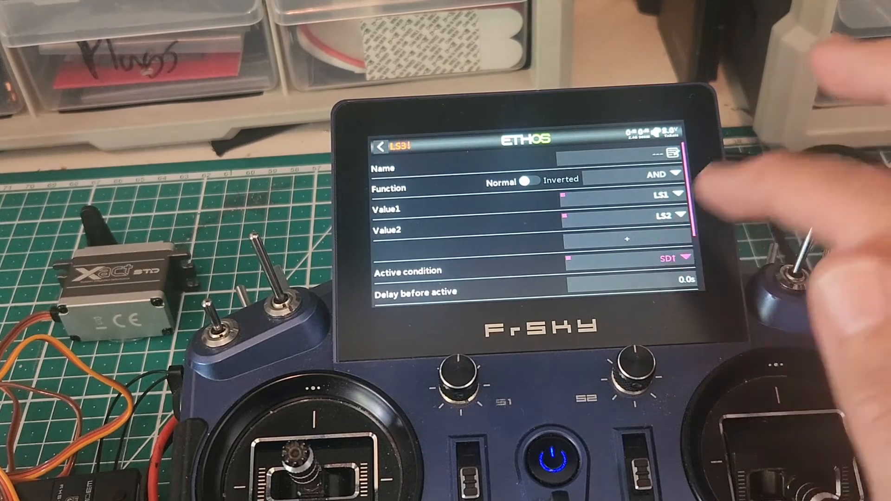
{"action": "left_click", "coordinate": [674, 260]}
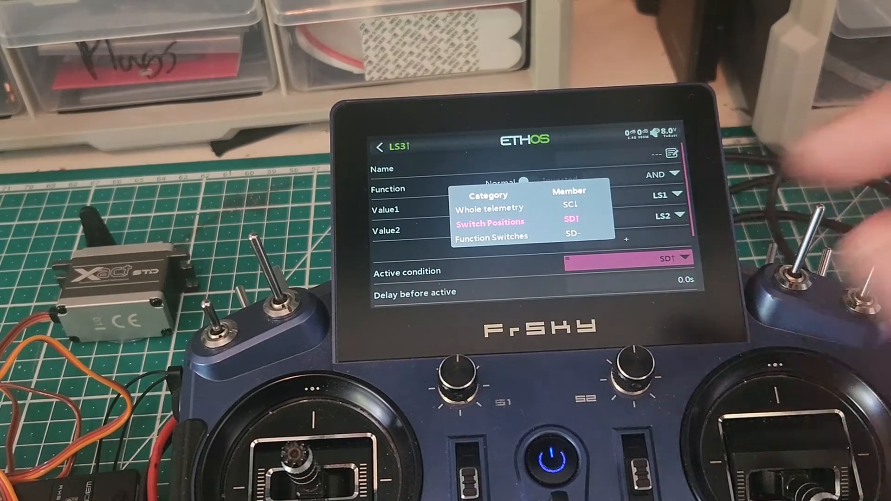
{"action": "left_click", "coordinate": [574, 219]}
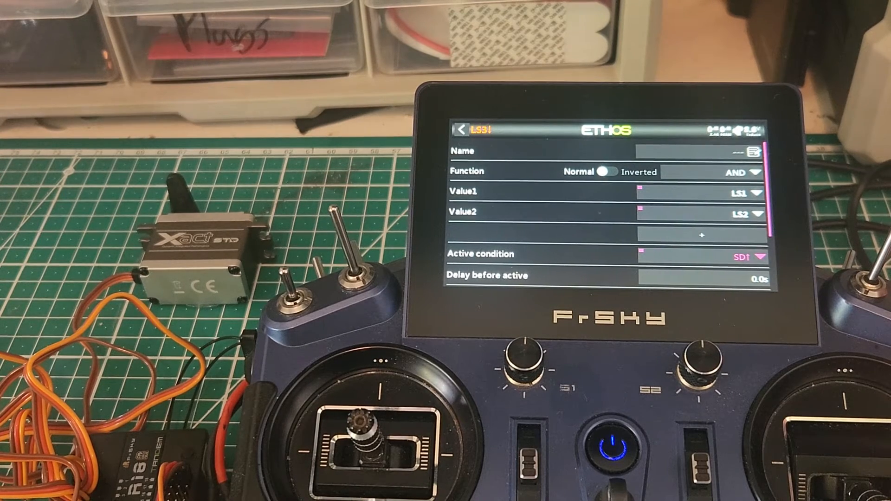
{"action": "left_click", "coordinate": [461, 130]}
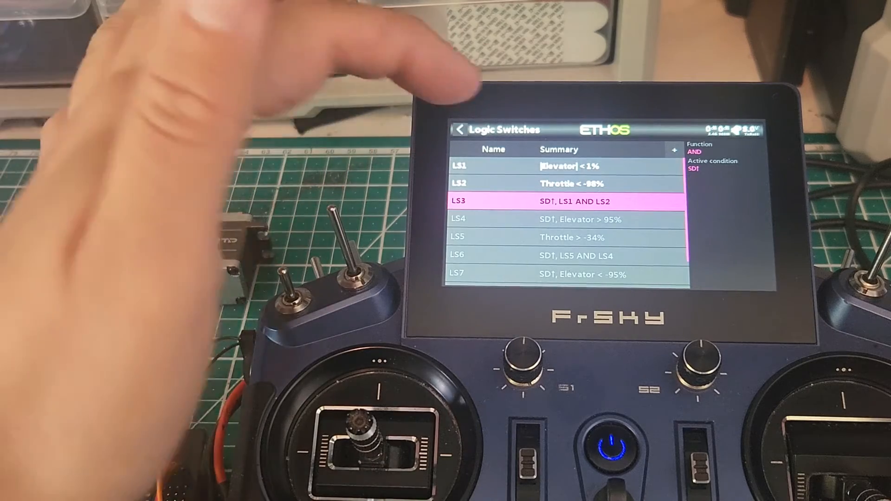
- From Mixer, browse Add Mix types without adding, then edit the Free Mix
{"action": "left_click", "coordinate": [461, 129]}
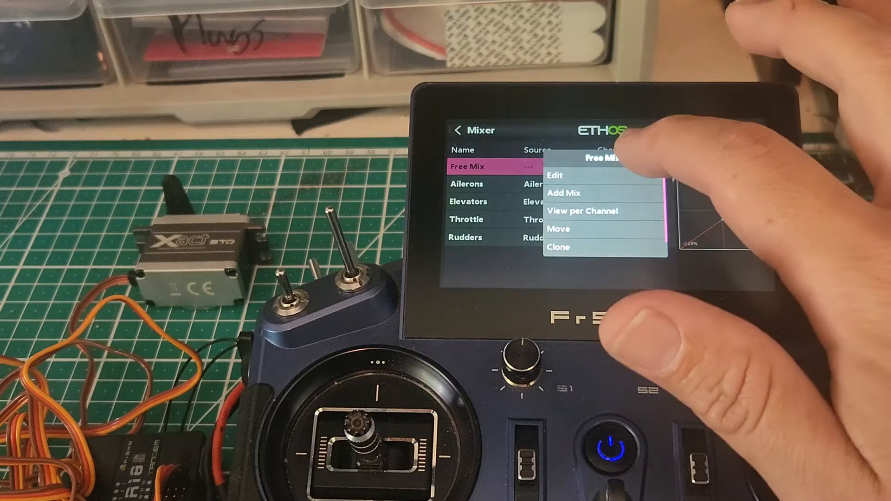
{"action": "left_click", "coordinate": [563, 193]}
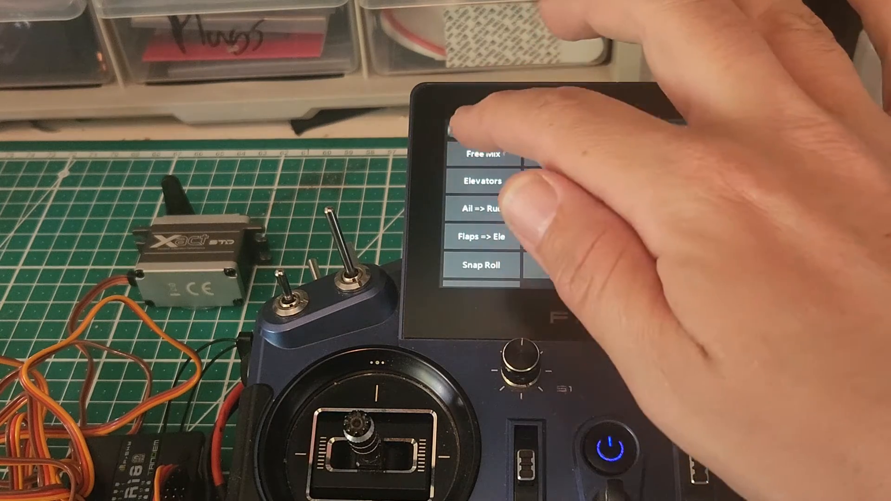
{"action": "left_click", "coordinate": [483, 155]}
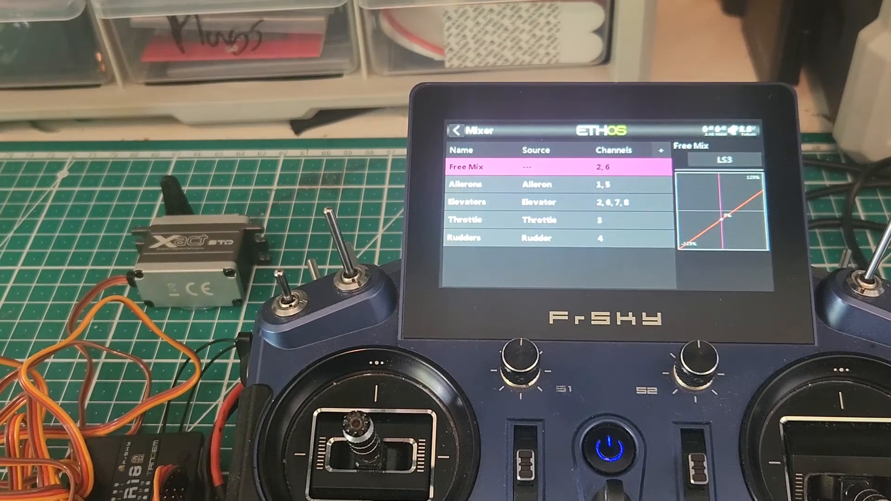
{"action": "left_click", "coordinate": [482, 166]}
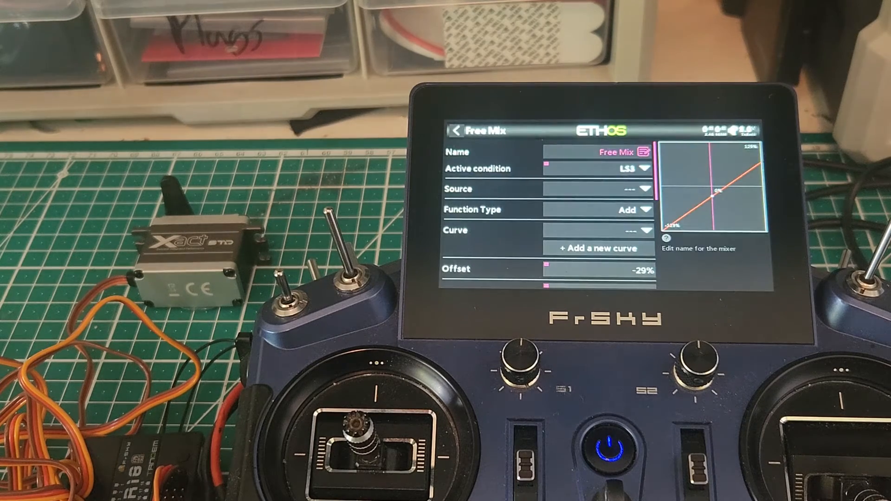
{"action": "left_click", "coordinate": [628, 169]}
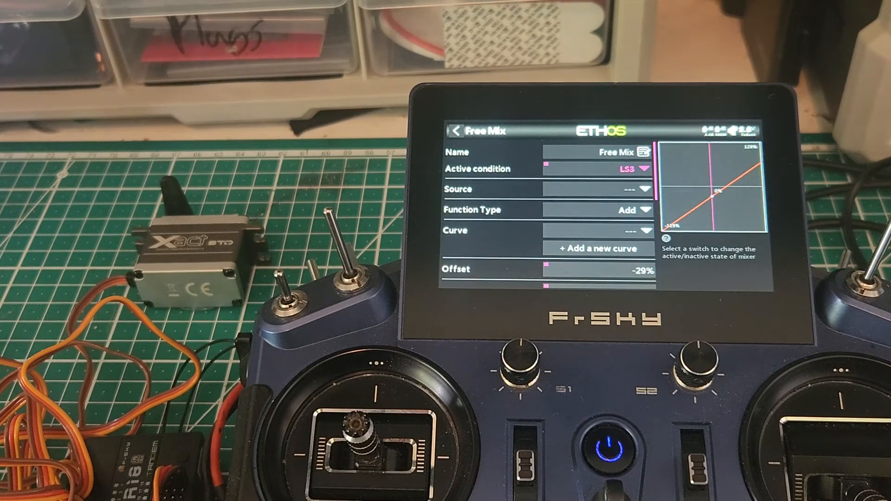
{"action": "left_click", "coordinate": [637, 169]}
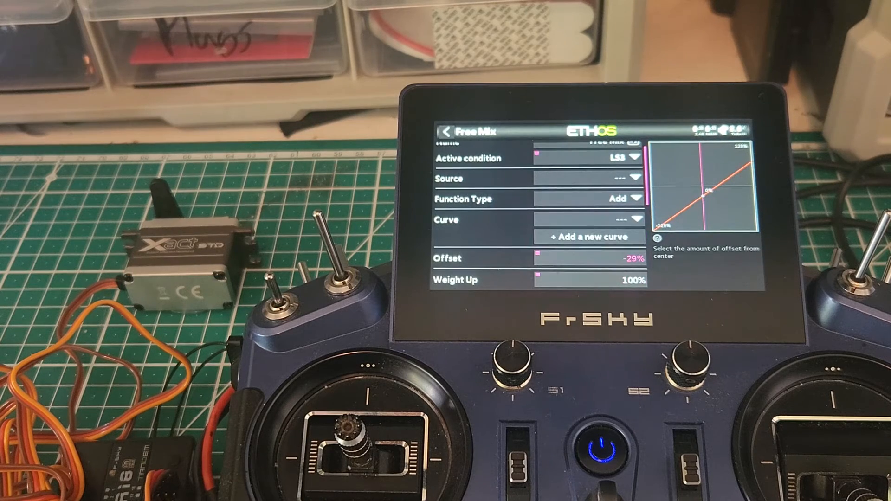
{"action": "scroll", "scroll_direction": "down", "scroll_amount": 3}
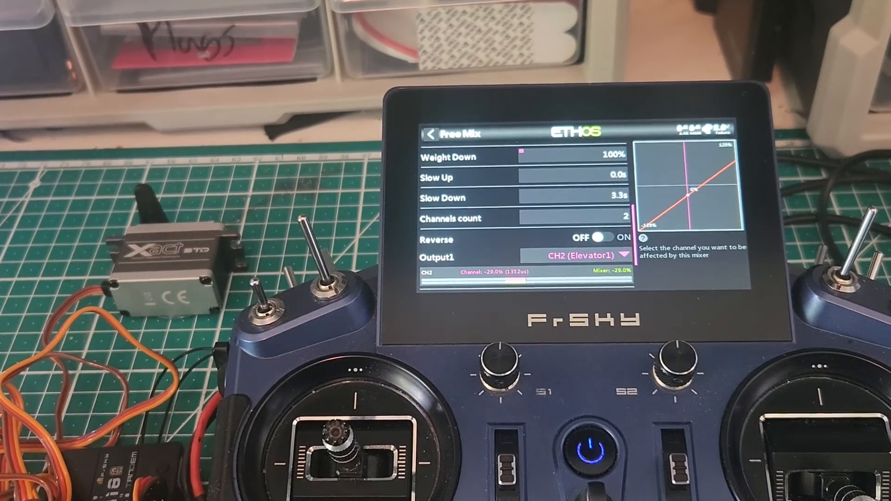
{"action": "scroll", "scroll_direction": "down", "scroll_amount": 3}
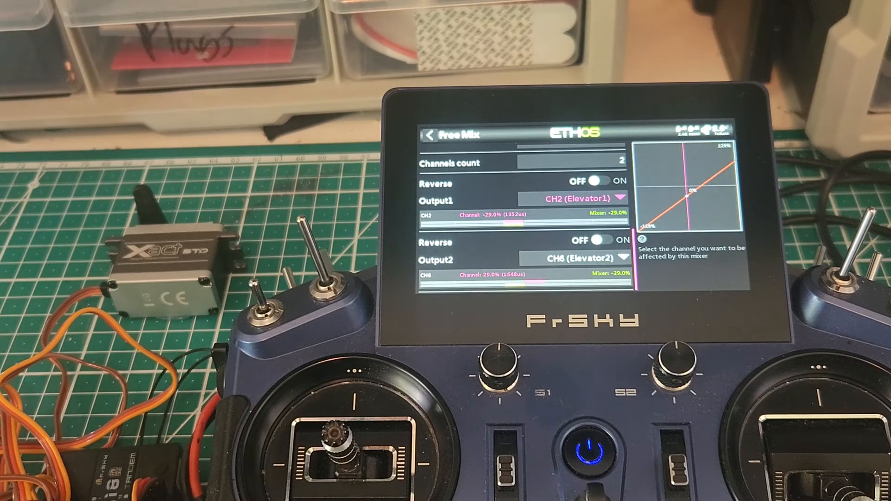
{"action": "left_click", "coordinate": [595, 181]}
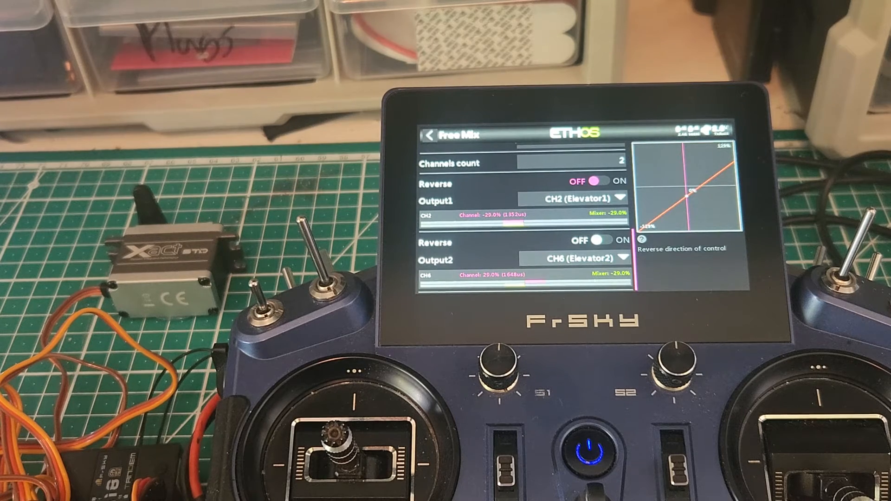